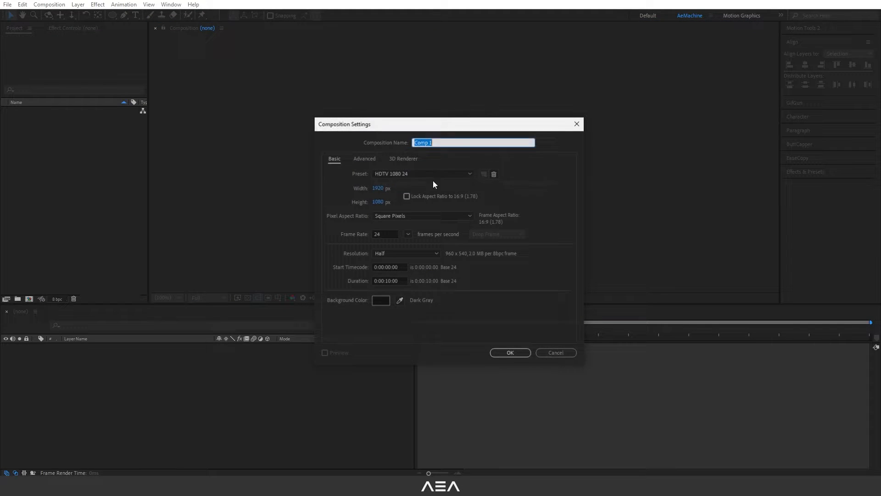
Name the new 1920×1080, 24 fps, 10-second composition 'Glassmorphism Orb'.
{"action": "type", "text": "Glassmorphism Orb"}
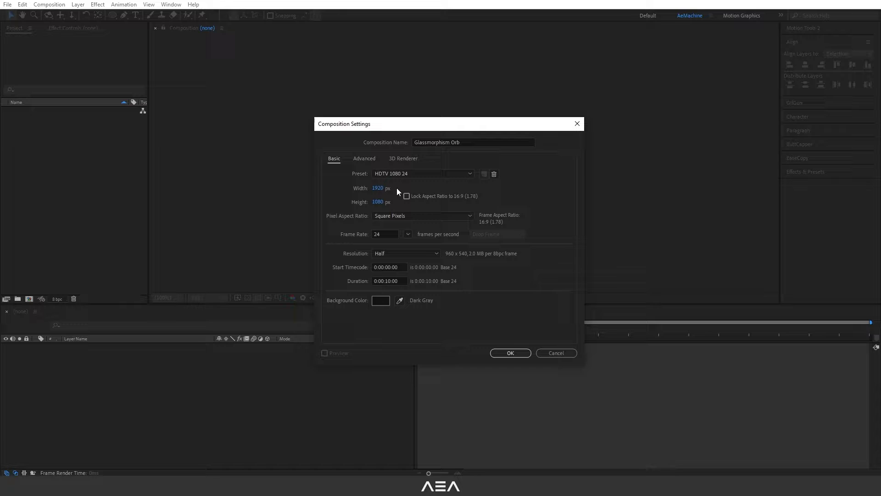
{"action": "mouse_move", "coordinate": [411, 248]}
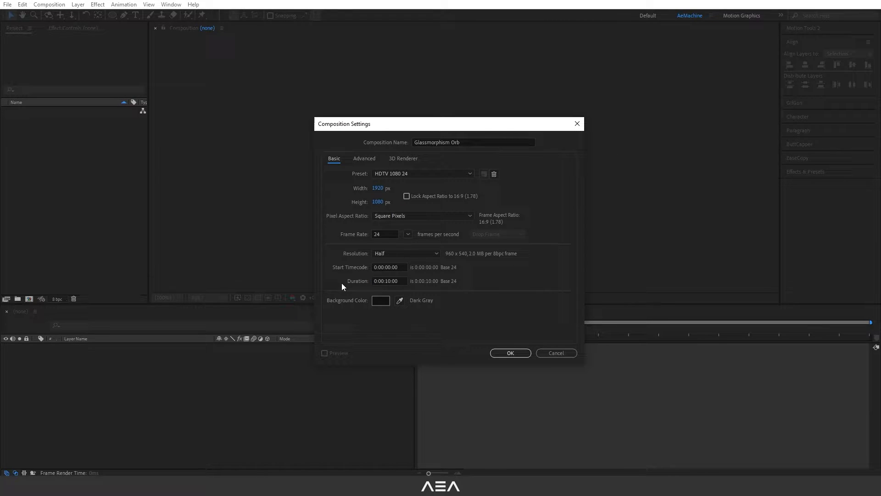
{"action": "mouse_move", "coordinate": [498, 332]}
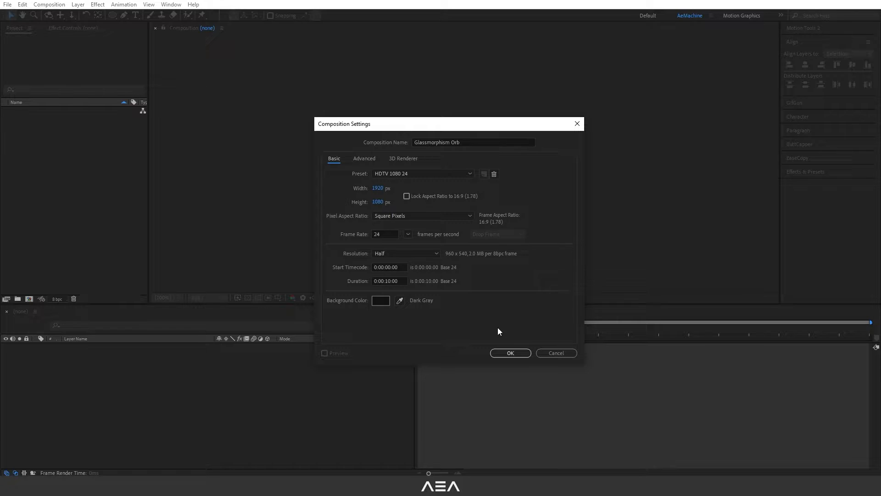
Create the composition and add a MOTION text layer, anchor-centred and aligned to frame centre.
{"action": "left_click", "coordinate": [510, 353]}
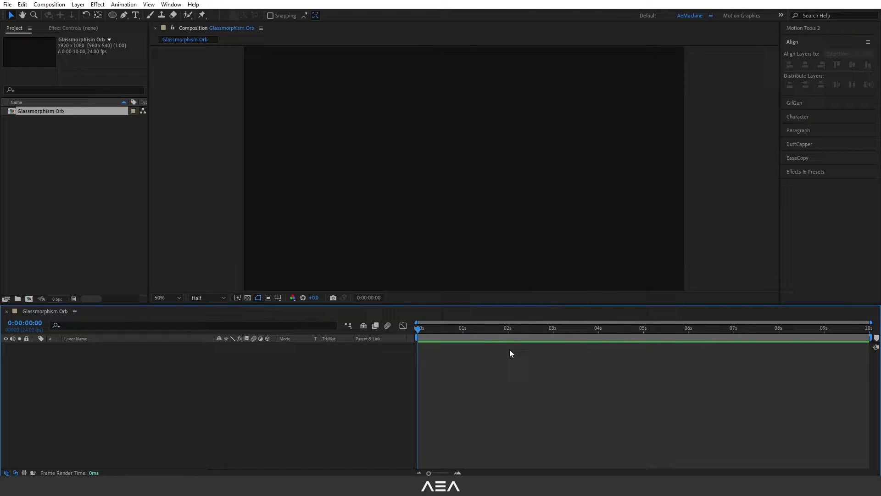
{"action": "right_click", "coordinate": [138, 386]}
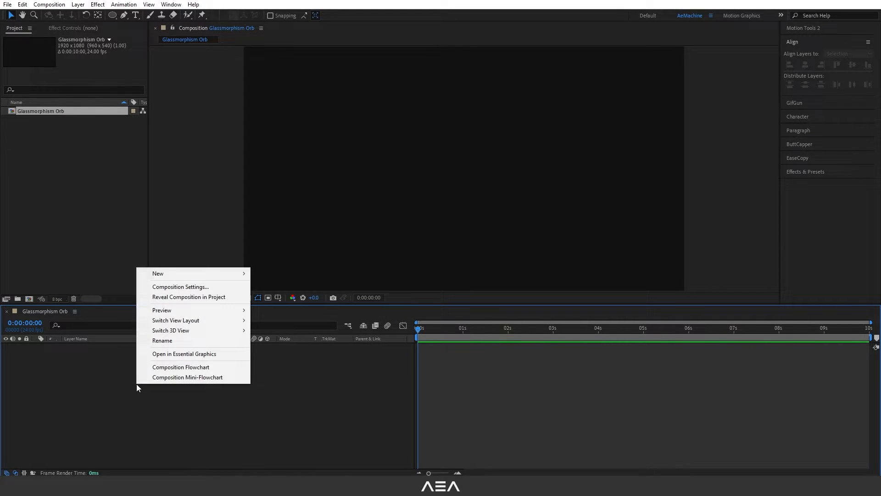
{"action": "mouse_move", "coordinate": [158, 273]}
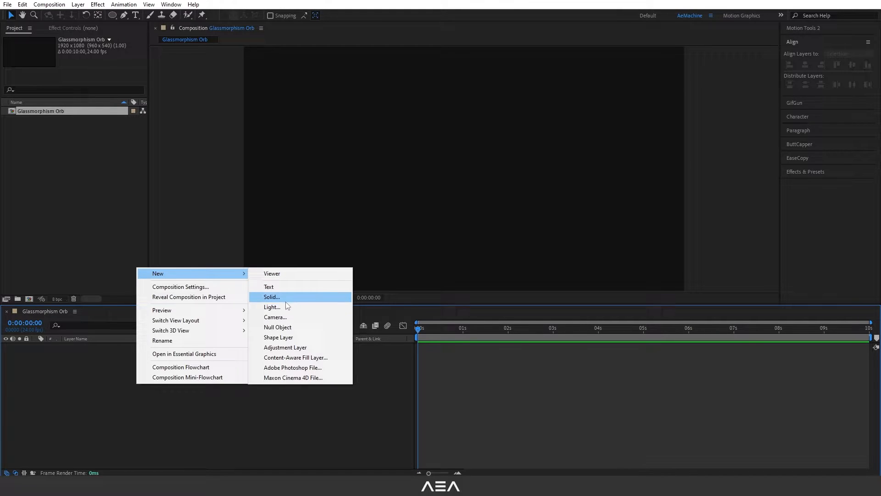
{"action": "left_click", "coordinate": [268, 287]}
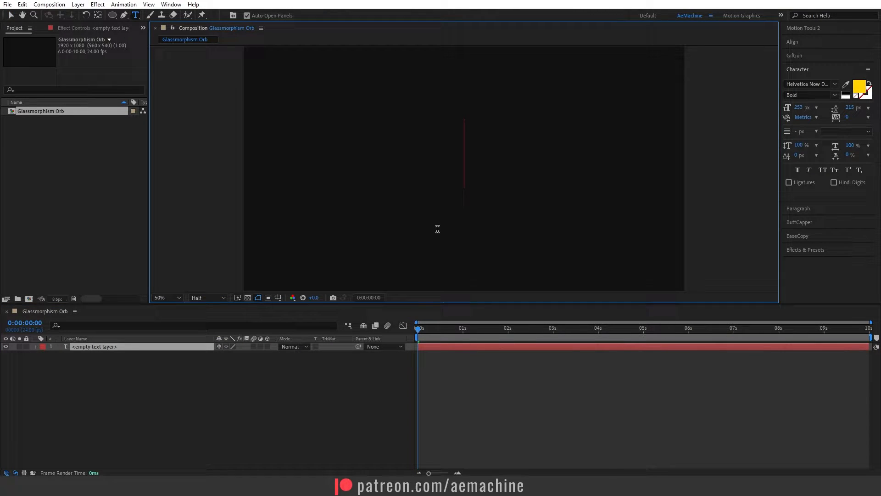
{"action": "type", "text": "MOTION"}
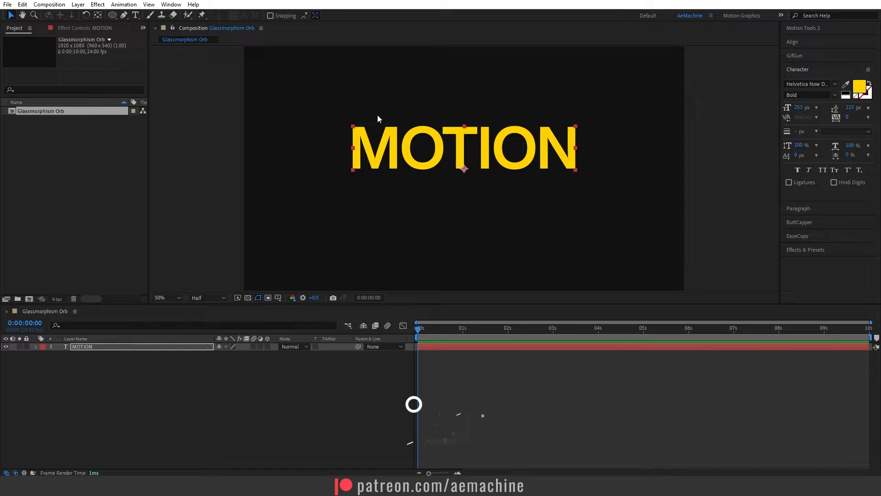
{"action": "key", "text": "ctrl+alt+home"}
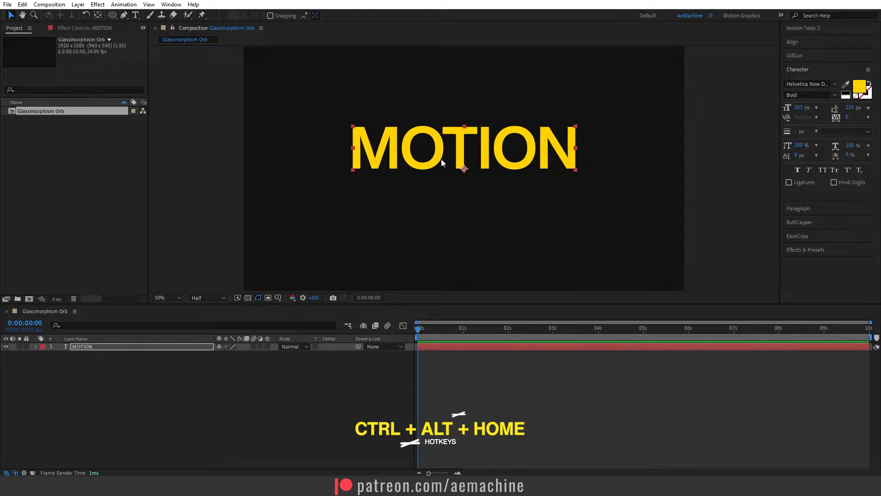
{"action": "left_click", "coordinate": [793, 42]}
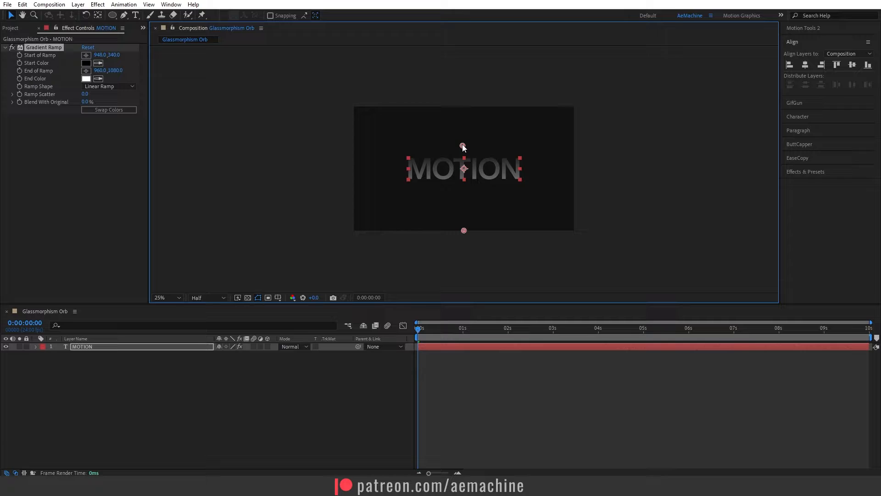
Move the Gradient Ramp start and end points so the ramp spans MOTION's letters vertically.
{"action": "left_click_drag", "start_coordinate": [464, 230], "coordinate": [464, 199]}
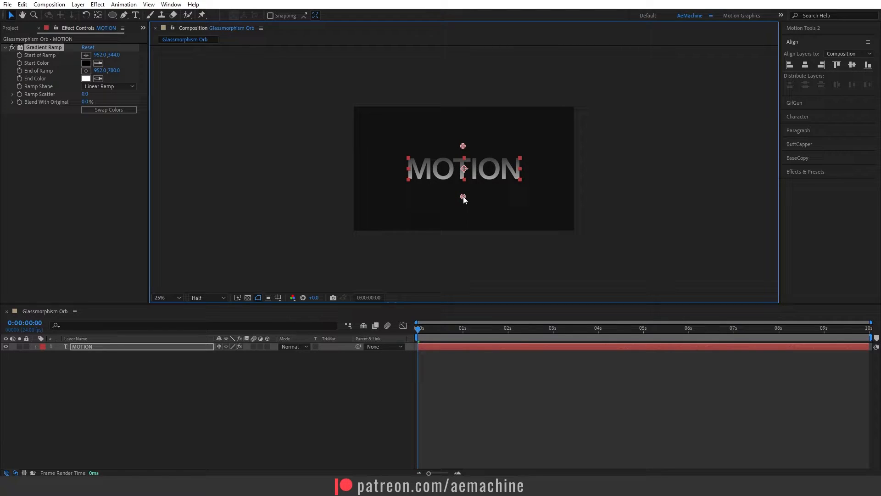
{"action": "left_click_drag", "start_coordinate": [463, 199], "coordinate": [463, 192]}
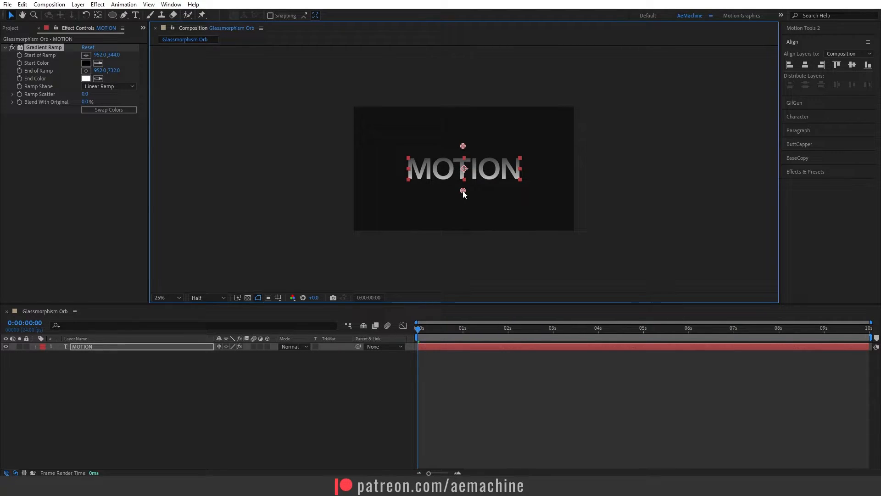
{"action": "right_click", "coordinate": [85, 368]}
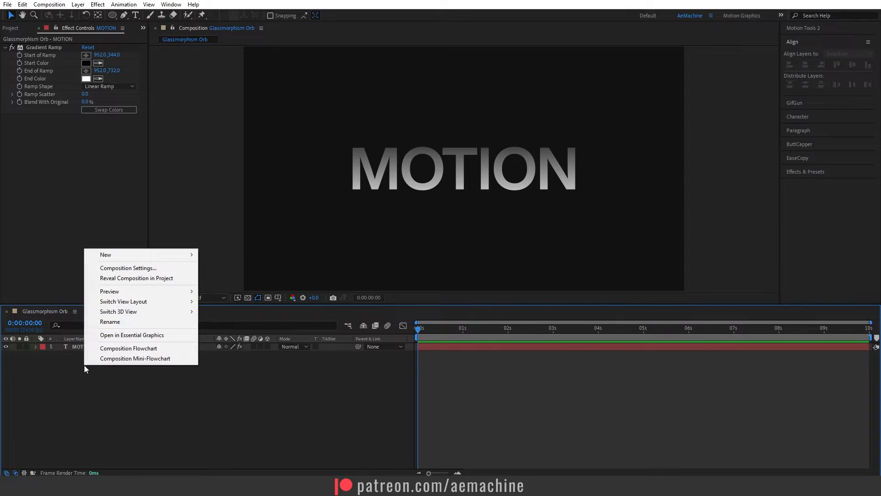
{"action": "mouse_move", "coordinate": [106, 255]}
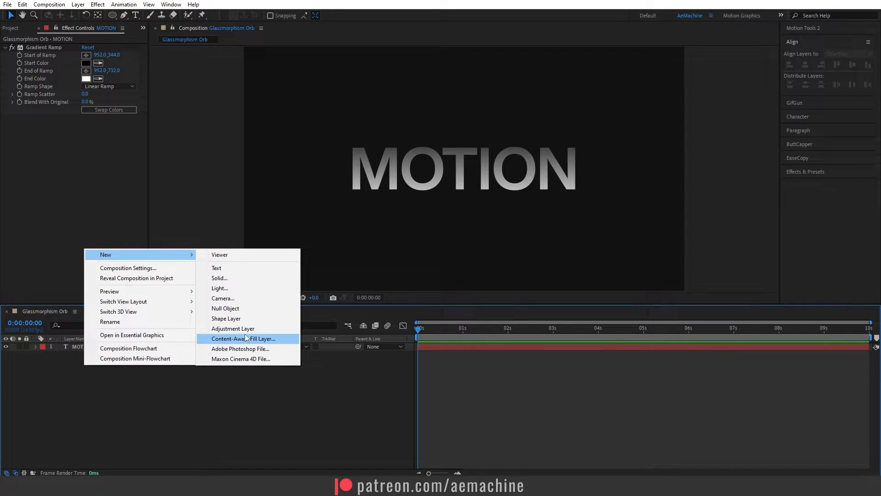
Add an adjustment layer above MOTION and rename it Glass.
{"action": "left_click", "coordinate": [233, 329]}
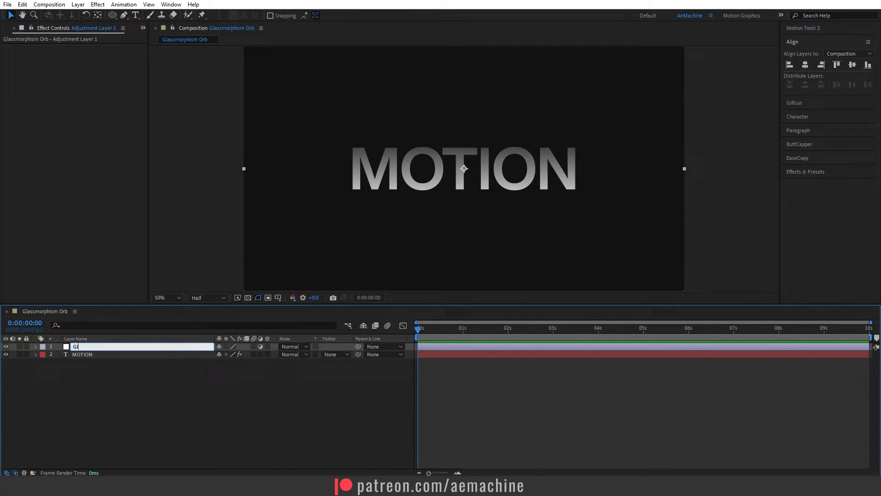
{"action": "type", "text": "Glass"}
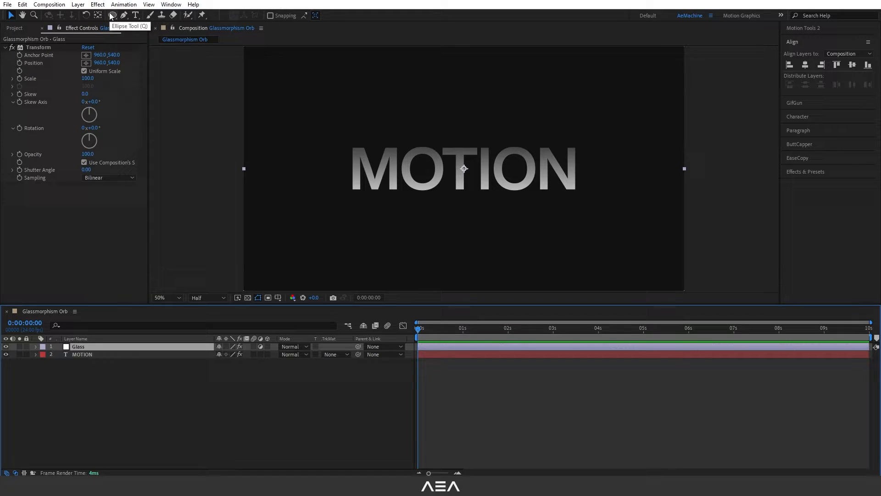
Draw a circular ellipse mask on Glass over MOTION and search effects for 'st'.
{"action": "left_click", "coordinate": [111, 15]}
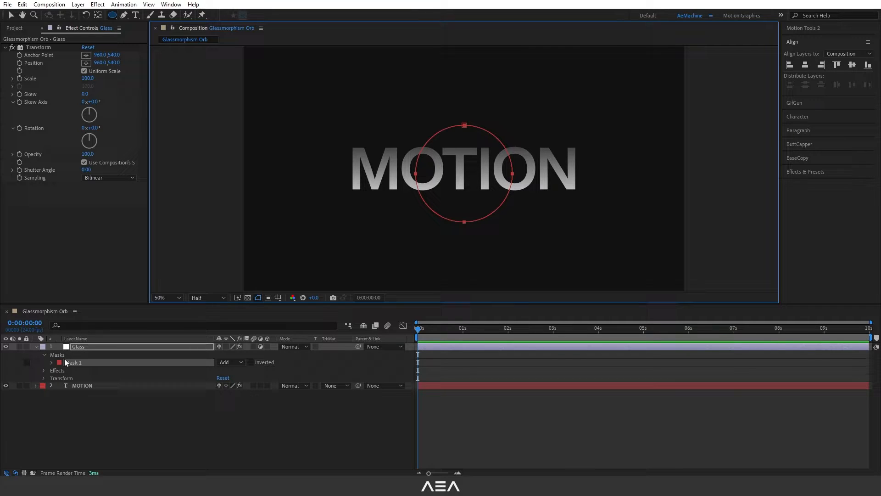
{"action": "left_click", "coordinate": [78, 346]}
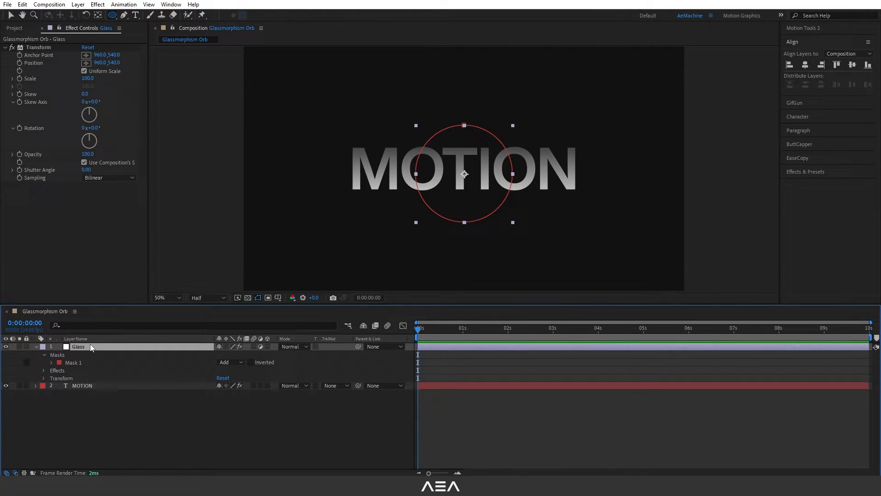
{"action": "type", "text": "st"}
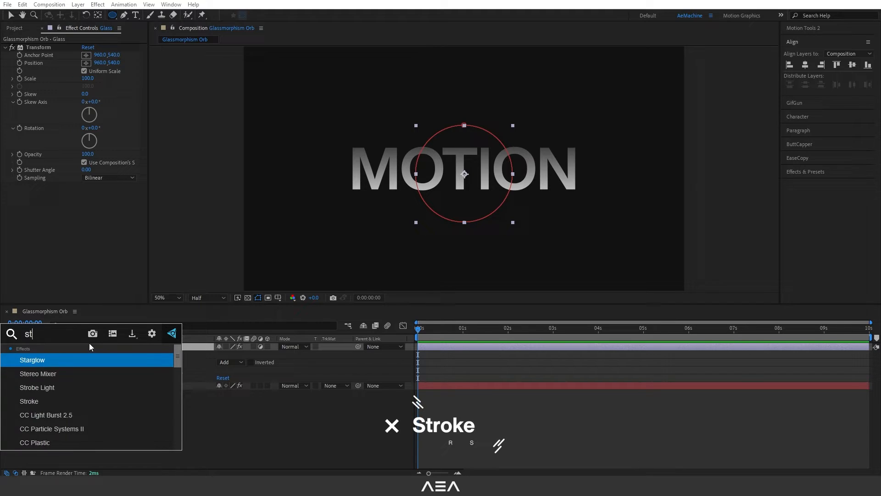
Apply a Stroke effect to Glass tracing Mask 1 as a white ring.
{"action": "double_click", "coordinate": [29, 401]}
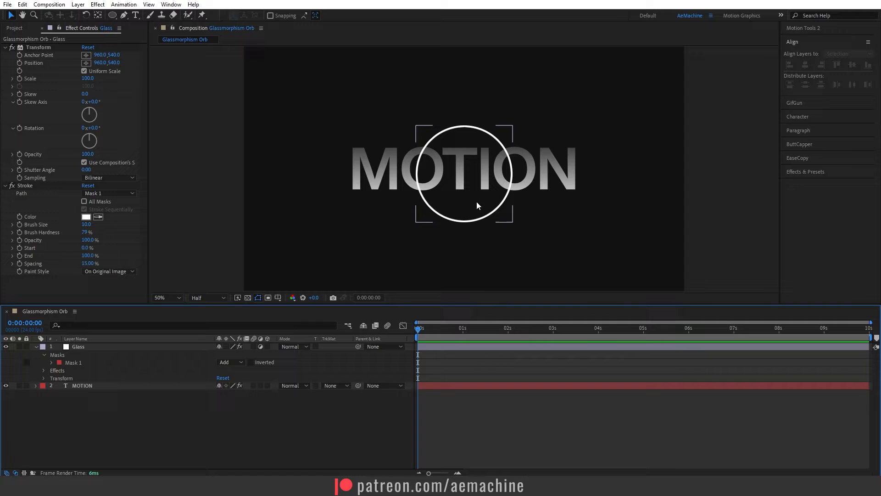
{"action": "left_click", "coordinate": [108, 193]}
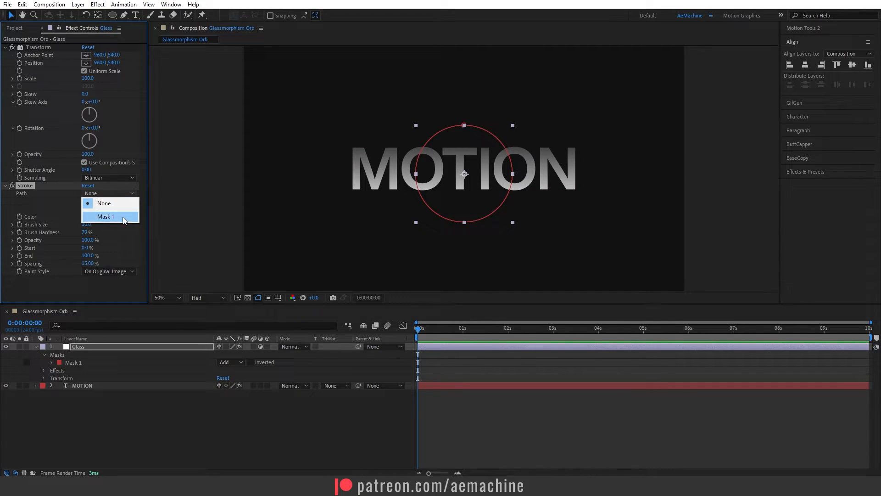
{"action": "left_click", "coordinate": [106, 216]}
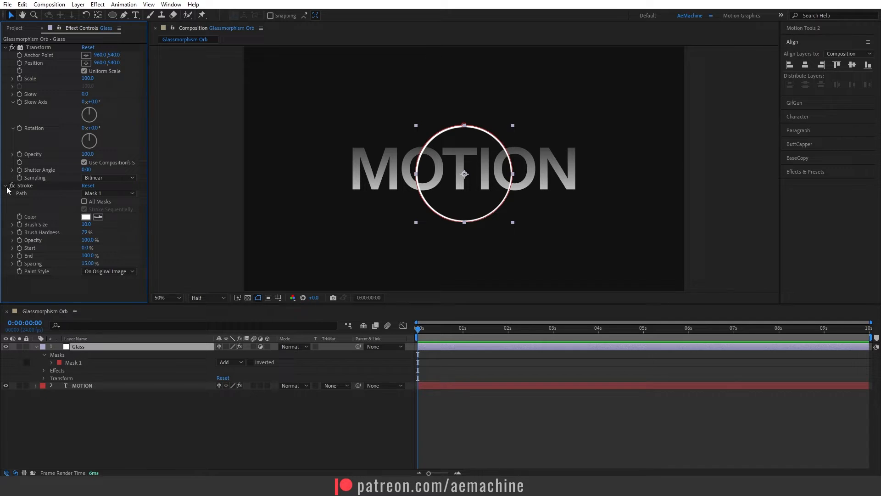
Collapse the Transform effect, reselect Glass, and search effects for 'fas'.
{"action": "left_click", "coordinate": [5, 186]}
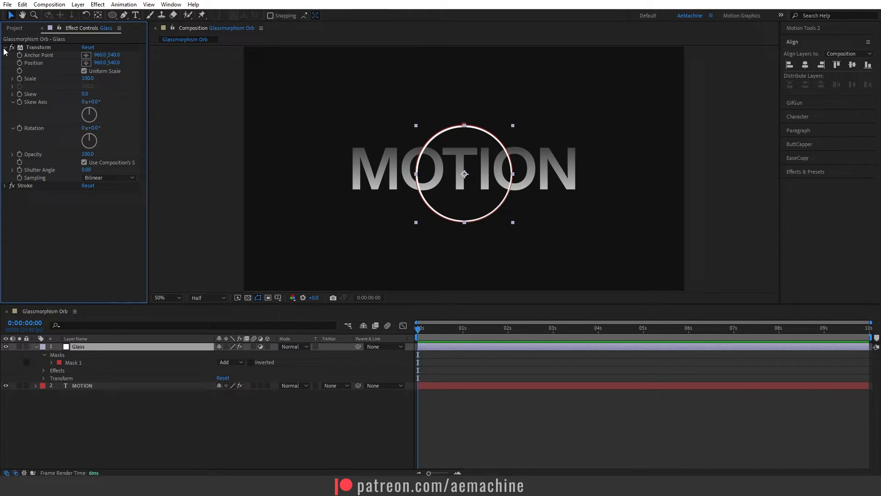
{"action": "left_click", "coordinate": [13, 48]}
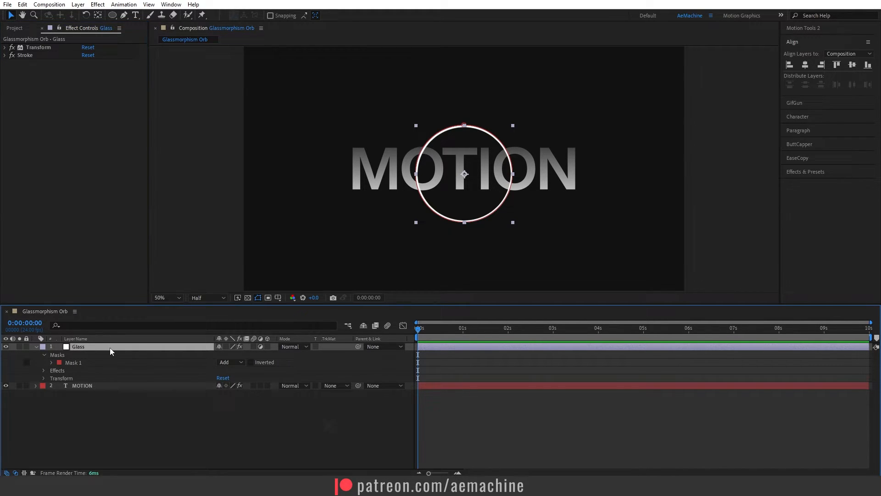
{"action": "type", "text": "fas"}
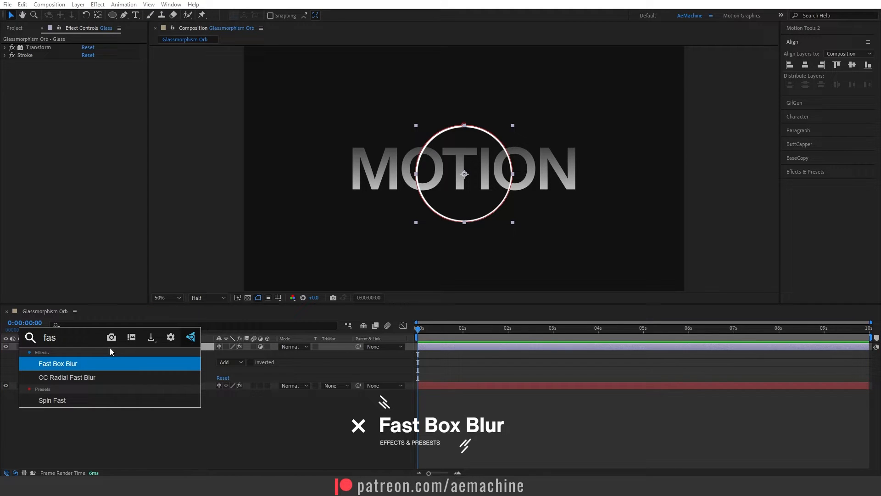
Apply Fast Box Blur to Glass with a Blur Radius of 15.
{"action": "double_click", "coordinate": [58, 363]}
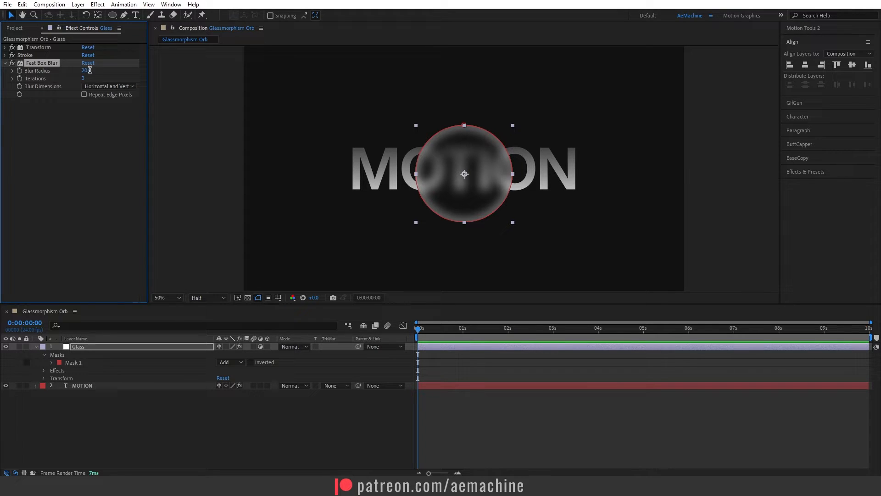
{"action": "type", "text": "15"}
{"action": "type", "text": "4"}
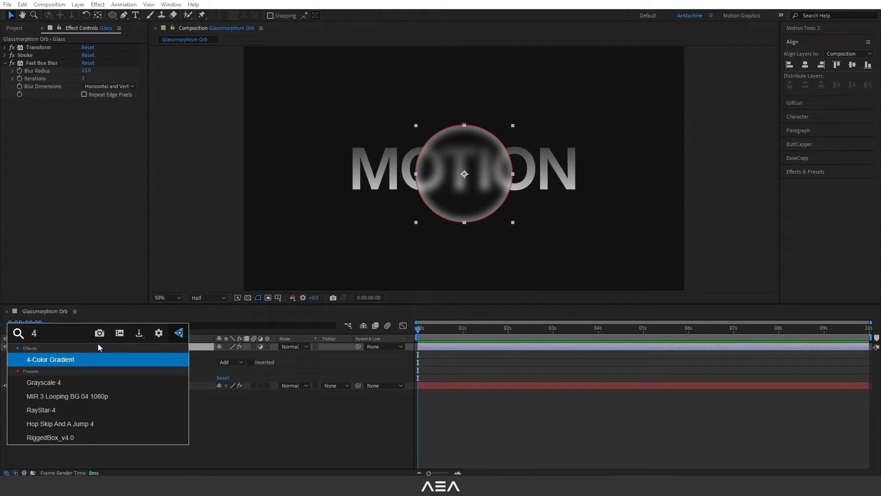
Apply 4-Color Gradient to Glass with red Colors 1 and 3 and purple Color 2.
{"action": "double_click", "coordinate": [51, 359]}
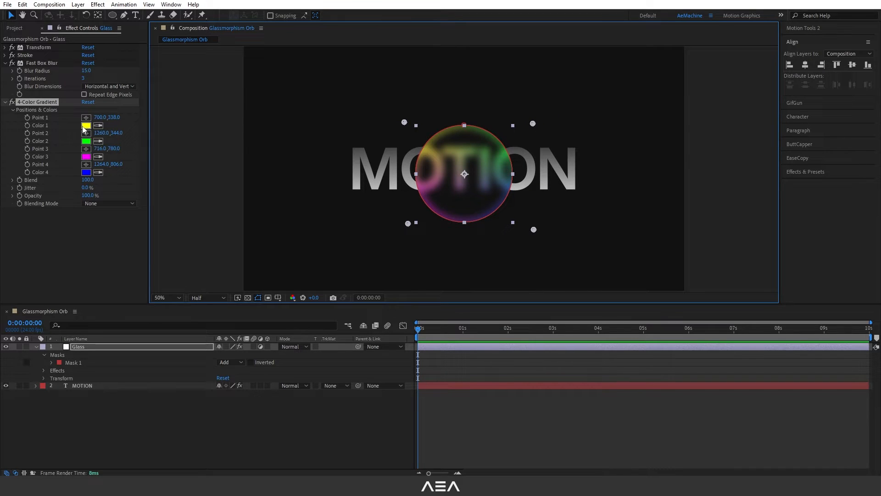
{"action": "left_click", "coordinate": [85, 125]}
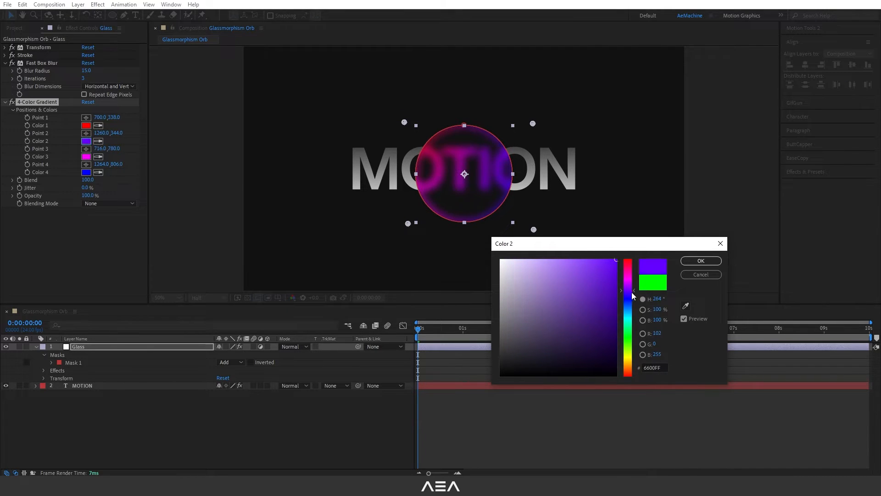
{"action": "left_click", "coordinate": [700, 260]}
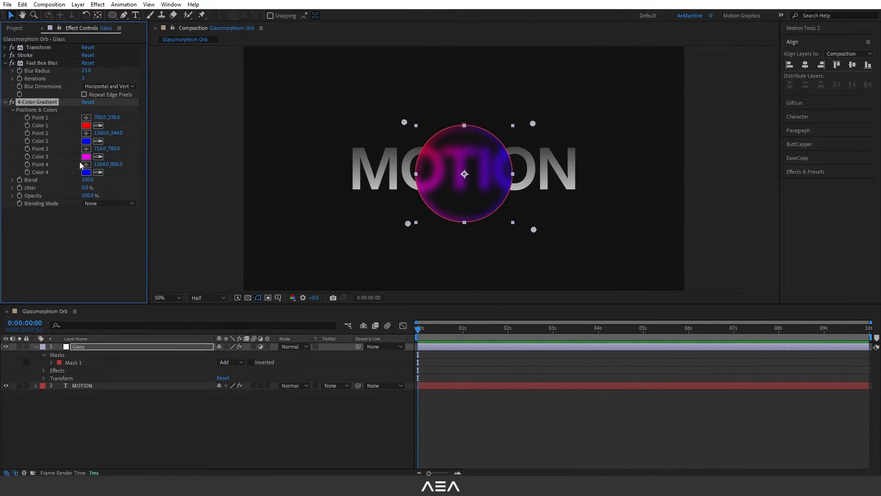
{"action": "left_click", "coordinate": [87, 156]}
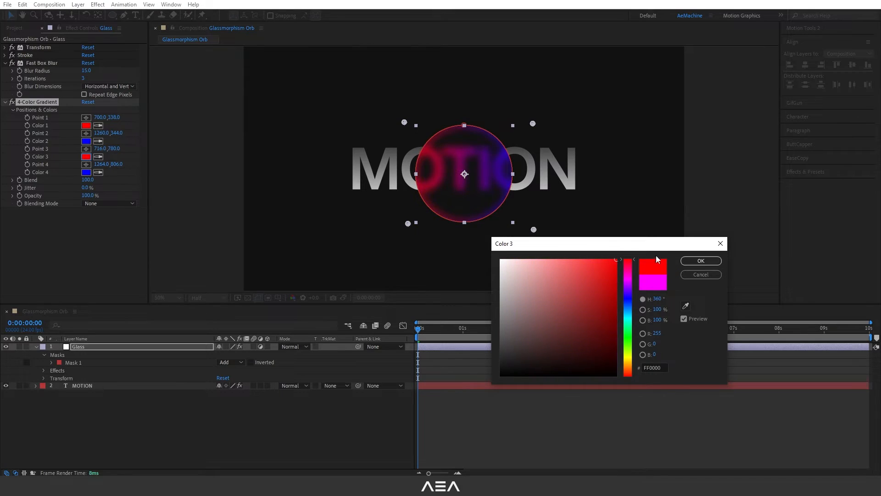
{"action": "left_click", "coordinate": [701, 260]}
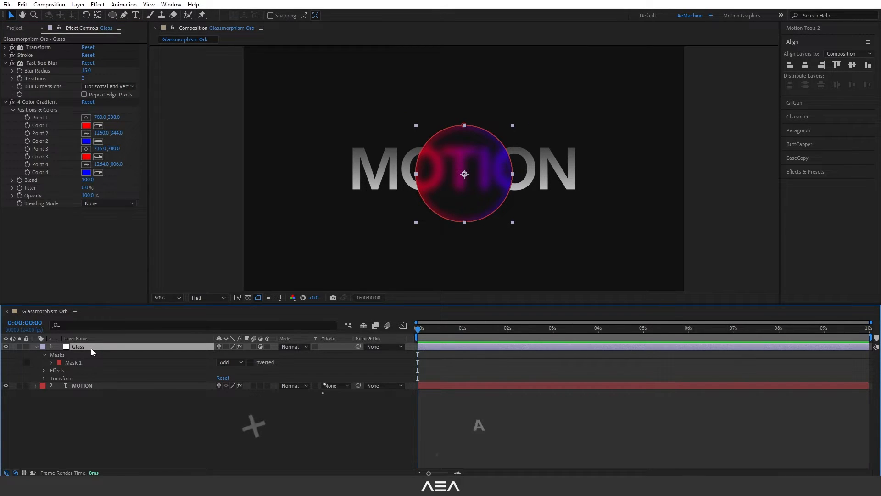
{"action": "type", "text": "chr"}
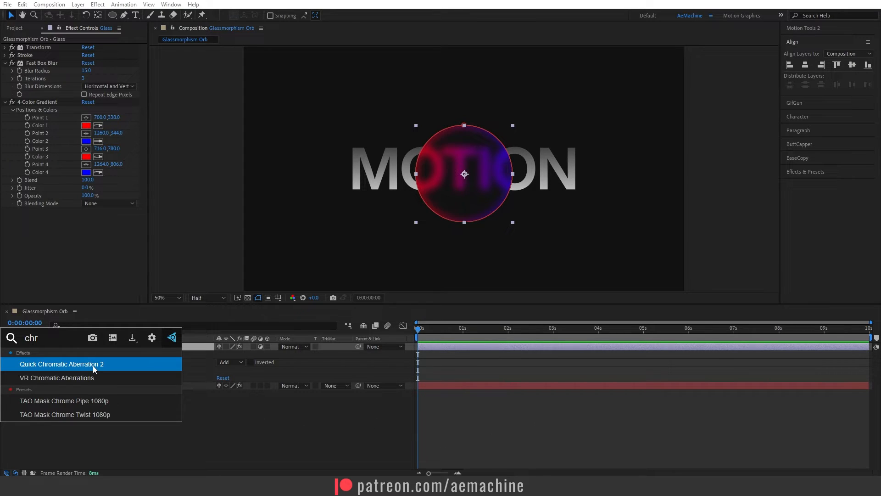
Add Quick Chromatic Aberration 2 to Glass and change gradient Color 1 to green.
{"action": "double_click", "coordinate": [60, 364]}
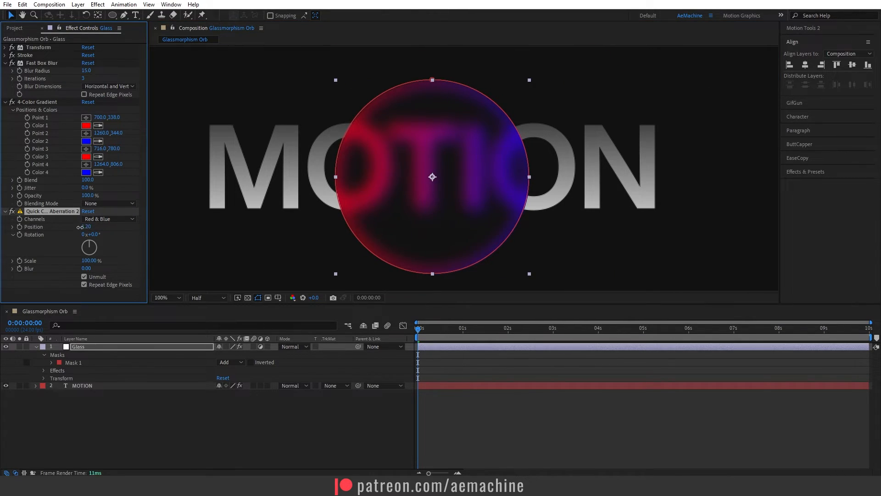
{"action": "left_click", "coordinate": [85, 125]}
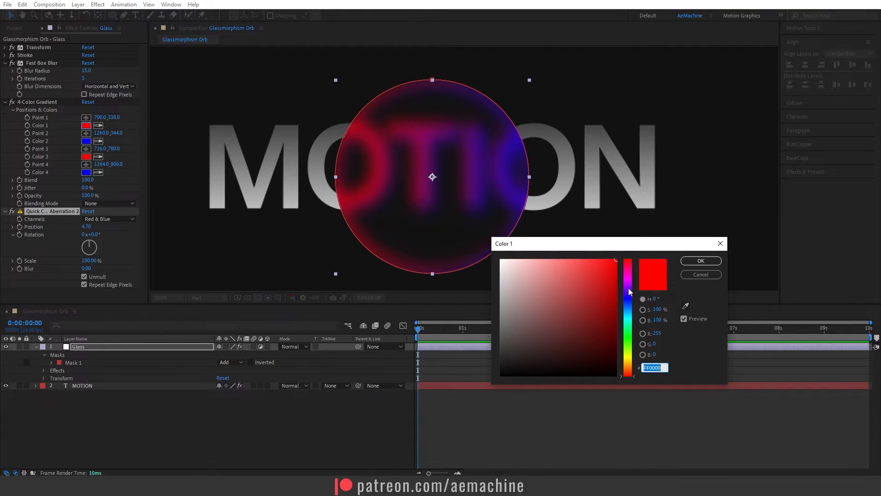
{"action": "left_click", "coordinate": [701, 260]}
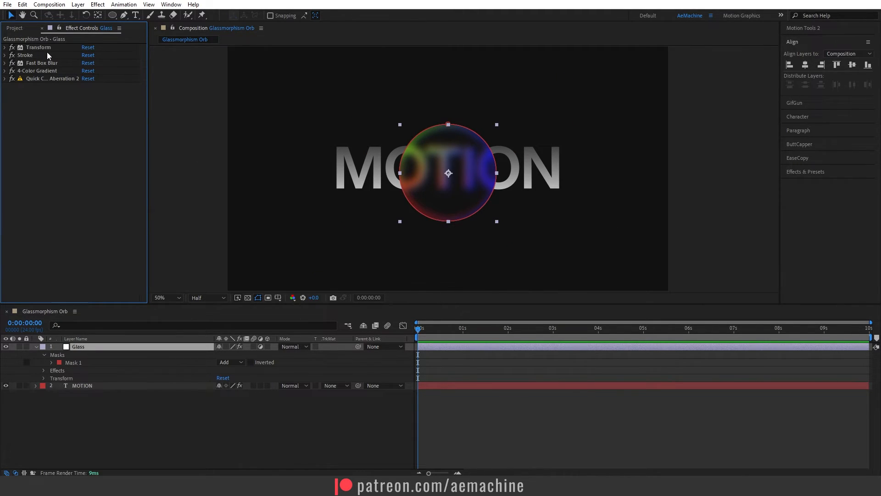
{"action": "left_click", "coordinate": [34, 346]}
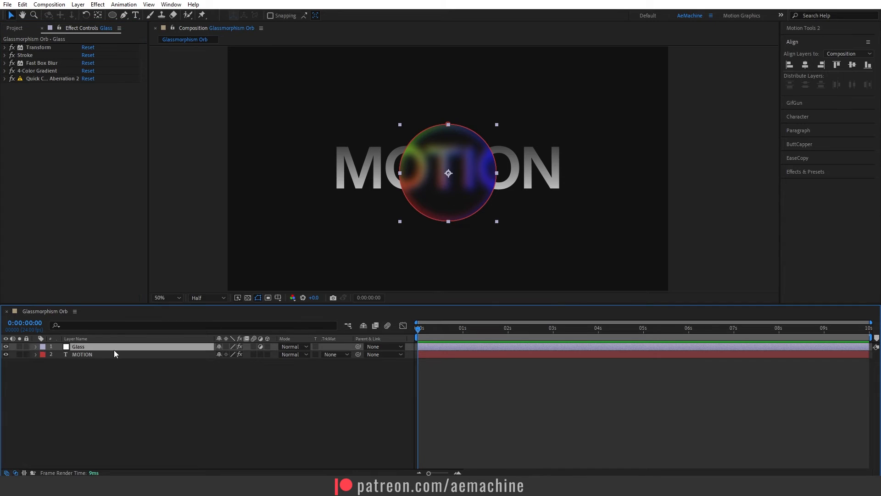
Show Glass's Position and drag the orb left, then back over MOTION's centre.
{"action": "key", "text": "p"}
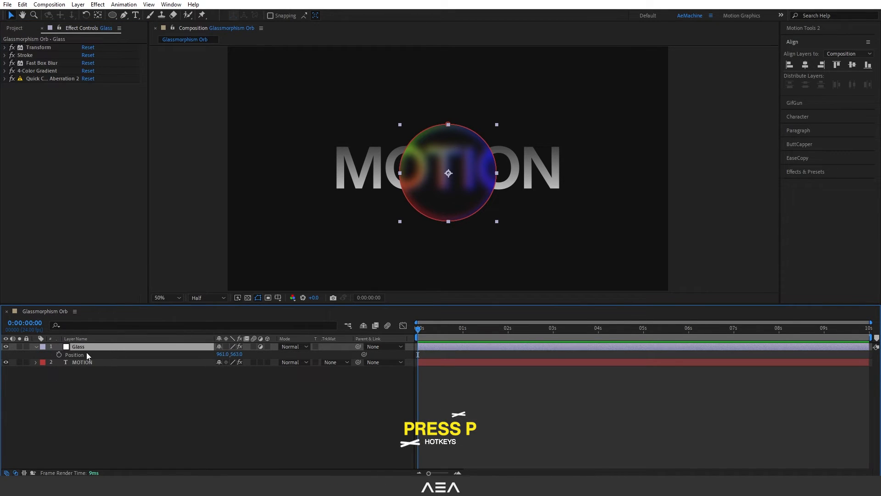
{"action": "left_click_drag", "start_coordinate": [448, 173], "coordinate": [372, 170]}
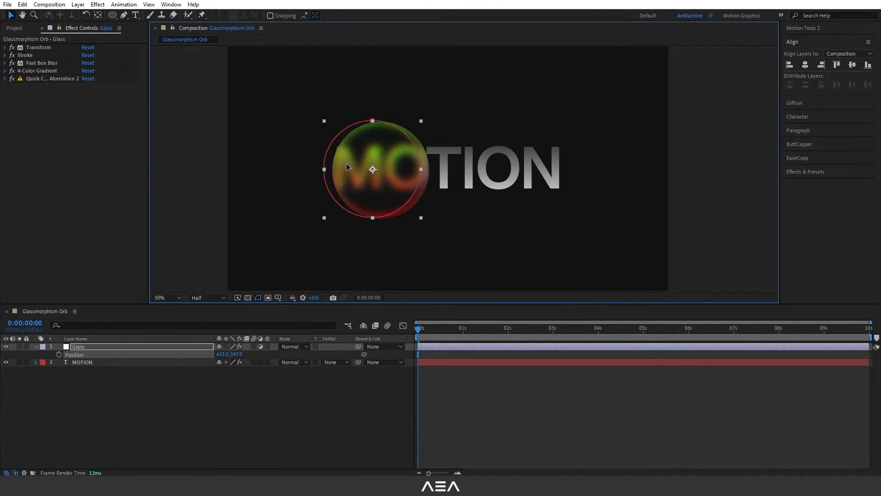
{"action": "left_click_drag", "start_coordinate": [372, 168], "coordinate": [426, 172]}
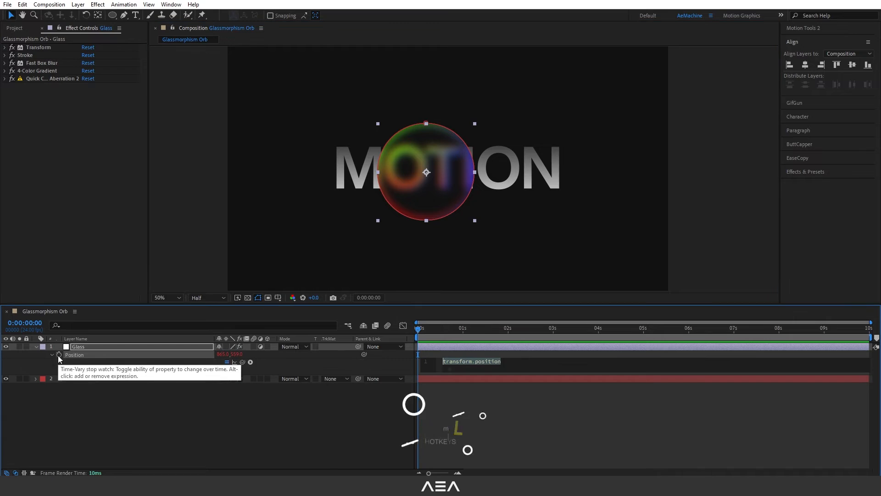
Enter the expression wiggle(0.4,400) on the Glass layer's Position.
{"action": "type", "text": "wiggle("}
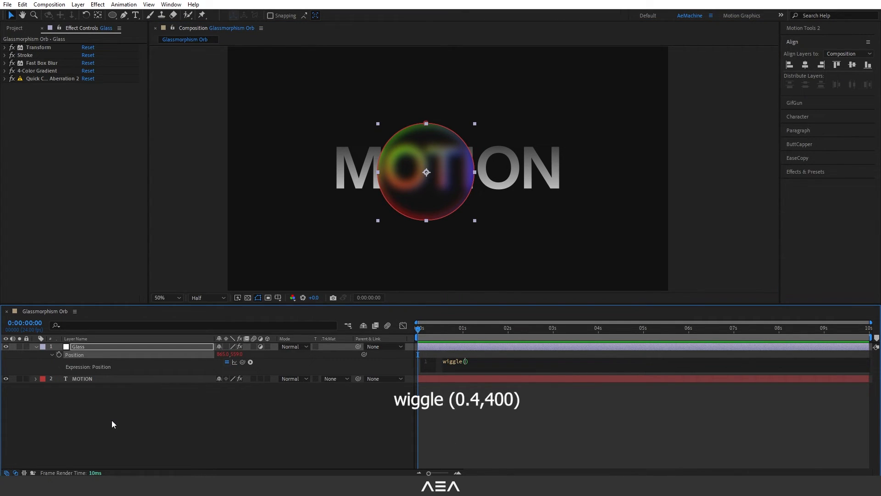
{"action": "type", "text": "0.4,400"}
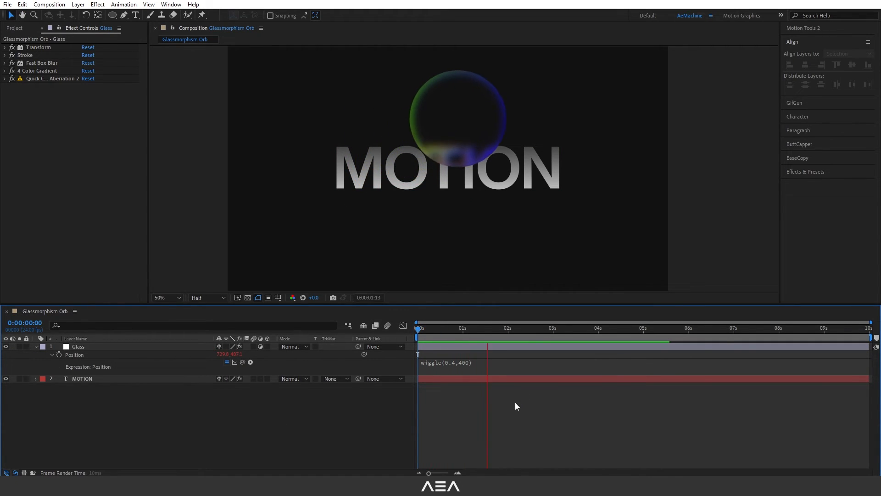
Duplicate the wiggling Glass orb layer to create Glass 2 through Glass 4.
{"action": "key", "text": "ctrl+d"}
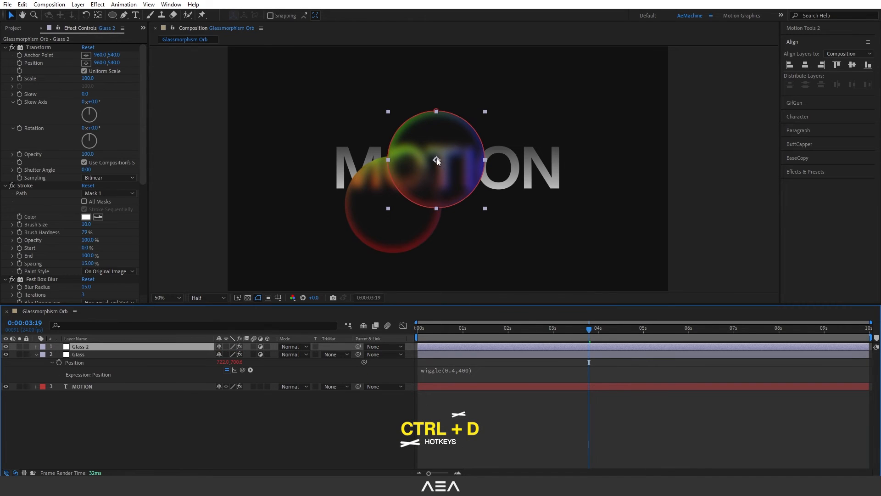
{"action": "key", "text": "ctrl+d"}
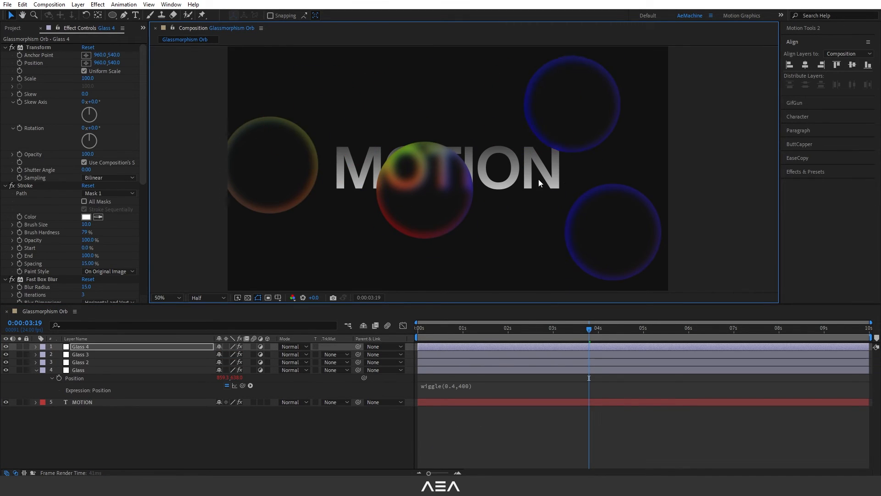